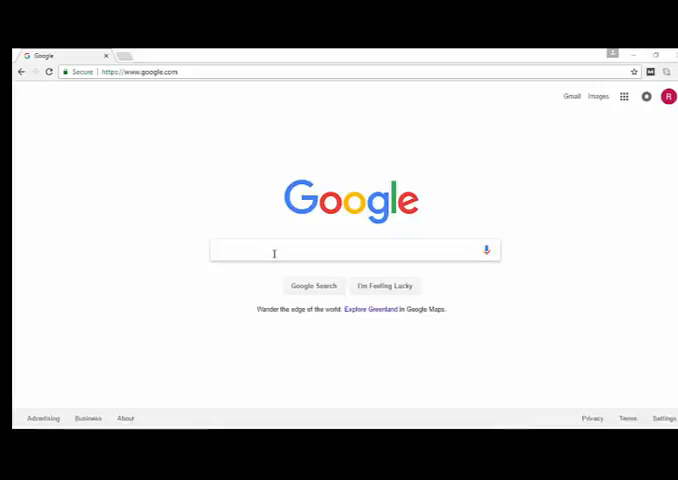
Search Google for 'Nordvpn 3 day trial'
{"action": "type", "text": "Nordvpn 3 day trial"}
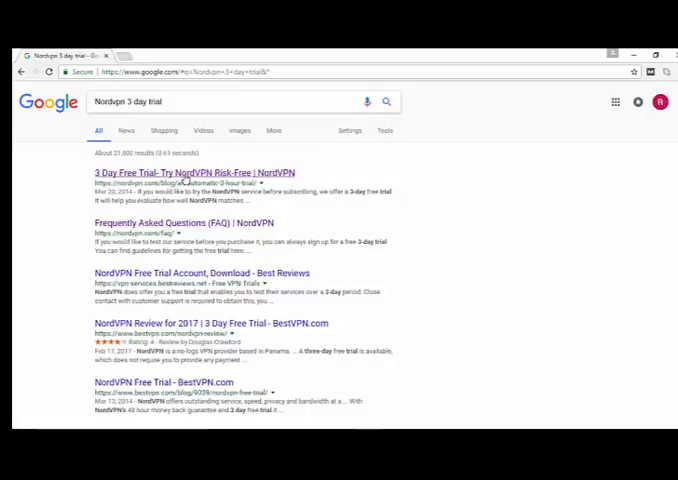
Open the first result, '3 Day Free Trial- Try NordVPN Risk-Free'
{"action": "left_click", "coordinate": [190, 173]}
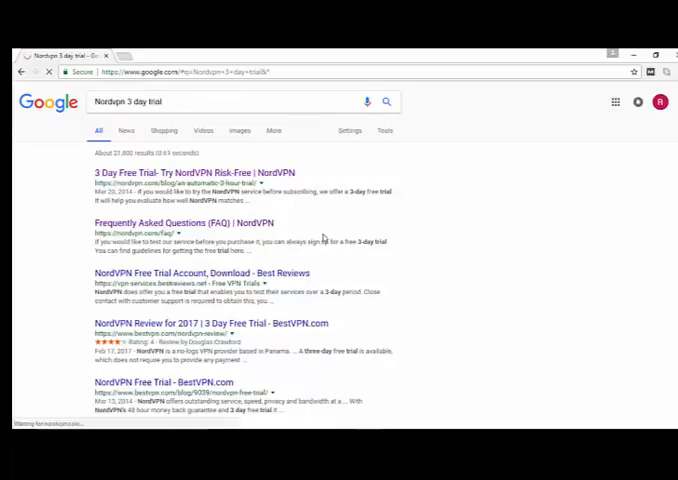
{"action": "left_click", "coordinate": [190, 172]}
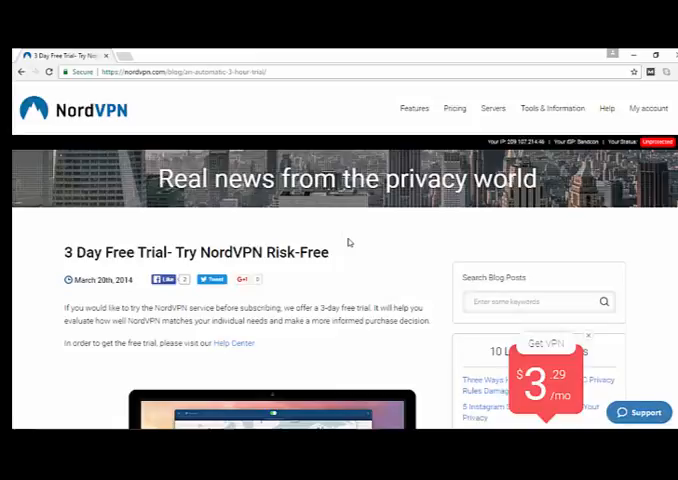
{"action": "mouse_move", "coordinate": [108, 360]}
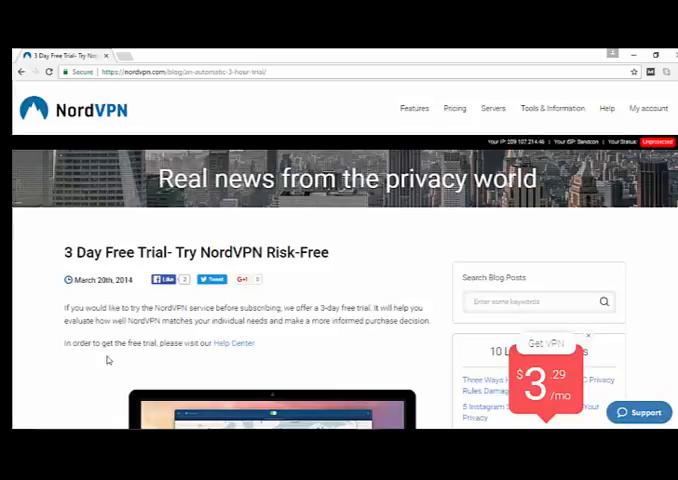
{"action": "mouse_move", "coordinate": [208, 363]}
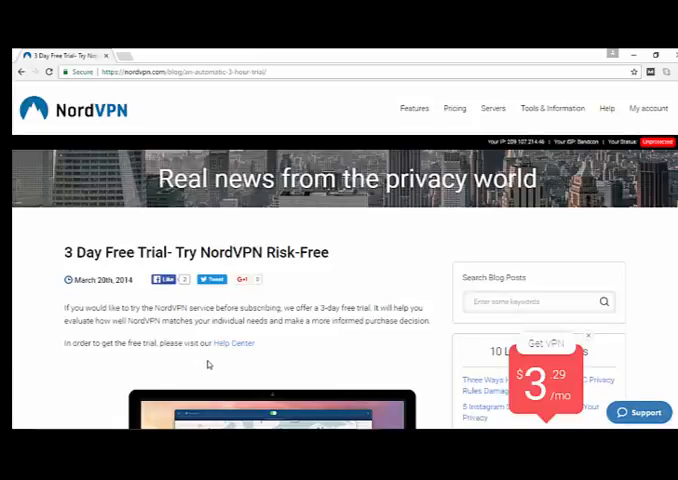
{"action": "mouse_move", "coordinate": [233, 345]}
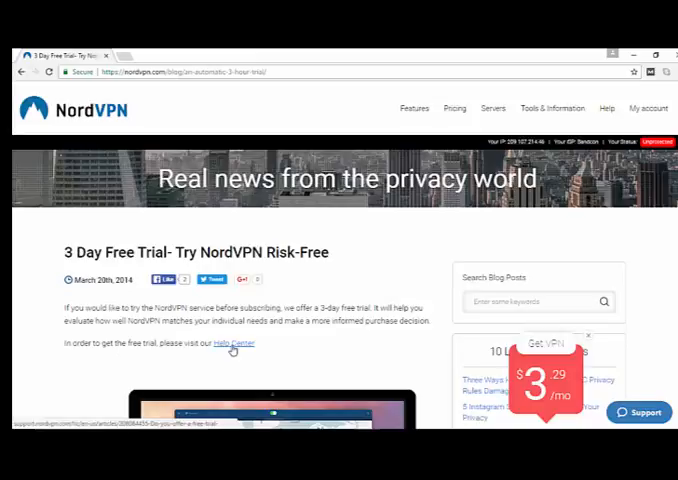
Read the Help Center article 'Do you offer a free trial?' and follow its pricing link
{"action": "left_click", "coordinate": [232, 345]}
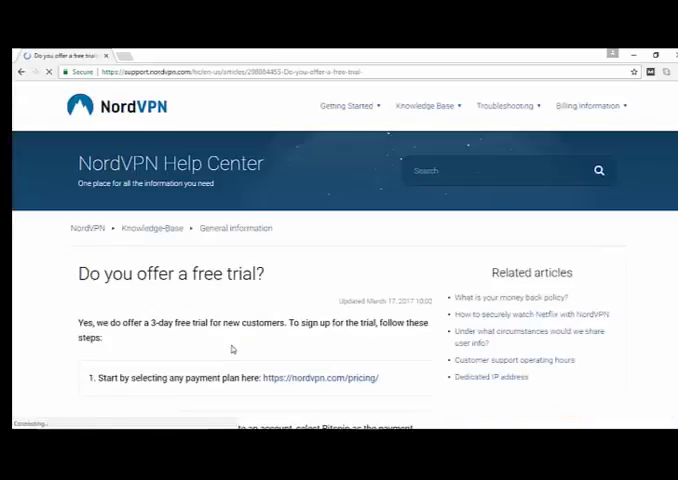
{"action": "scroll", "scroll_direction": "down", "scroll_amount": 3}
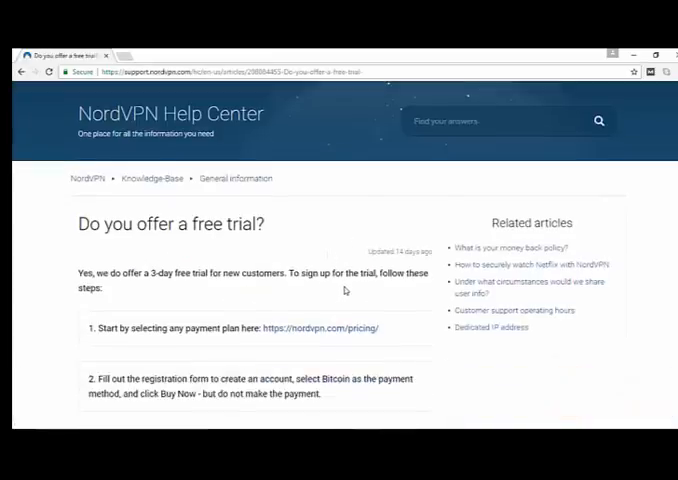
{"action": "scroll", "scroll_direction": "down", "scroll_amount": 3}
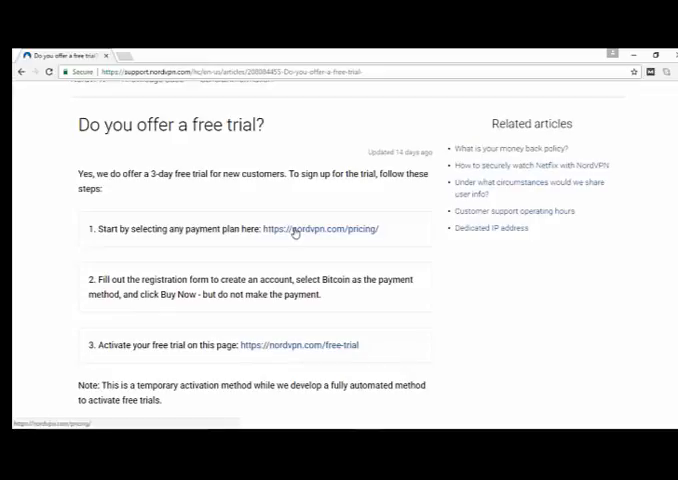
{"action": "left_click", "coordinate": [322, 228]}
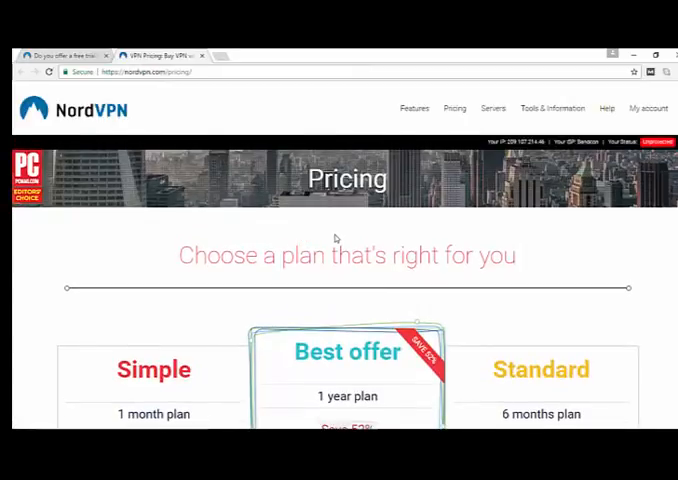
Look over the plan cards and pick the 1 month plan at $11.95/month
{"action": "scroll", "scroll_direction": "down", "scroll_amount": 3}
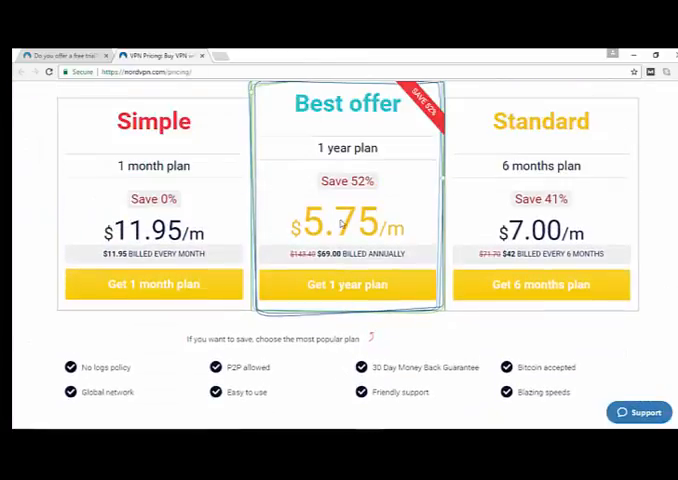
{"action": "scroll", "scroll_direction": "down", "scroll_amount": 3}
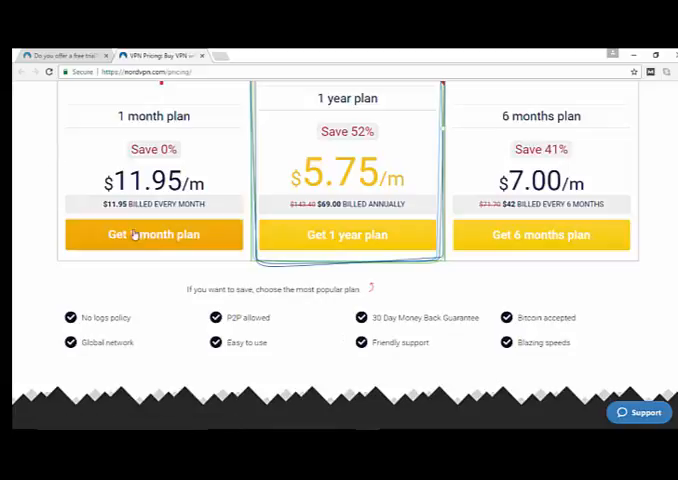
{"action": "left_click", "coordinate": [153, 234]}
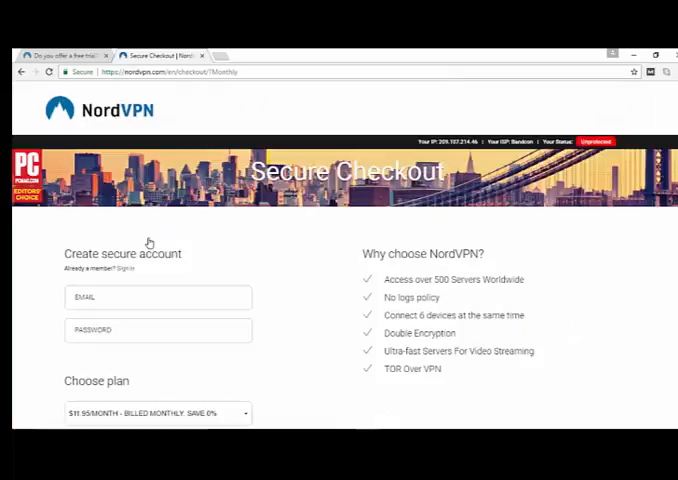
Fill in the Secure Checkout account form, starting with the Email field
{"action": "scroll", "scroll_direction": "down", "scroll_amount": 3}
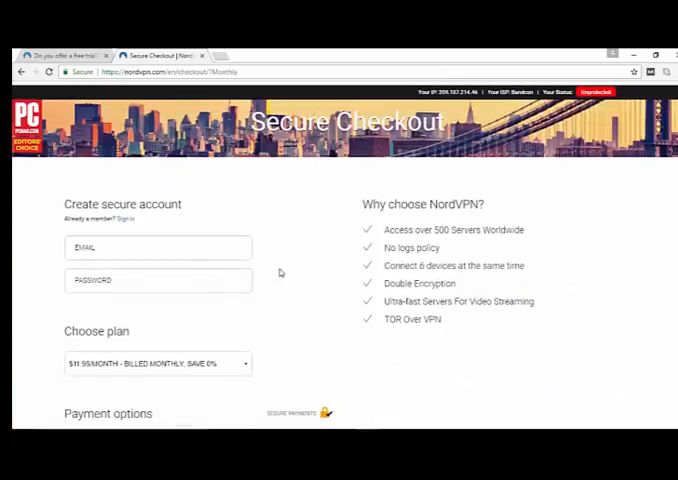
{"action": "scroll", "scroll_direction": "down", "scroll_amount": 3}
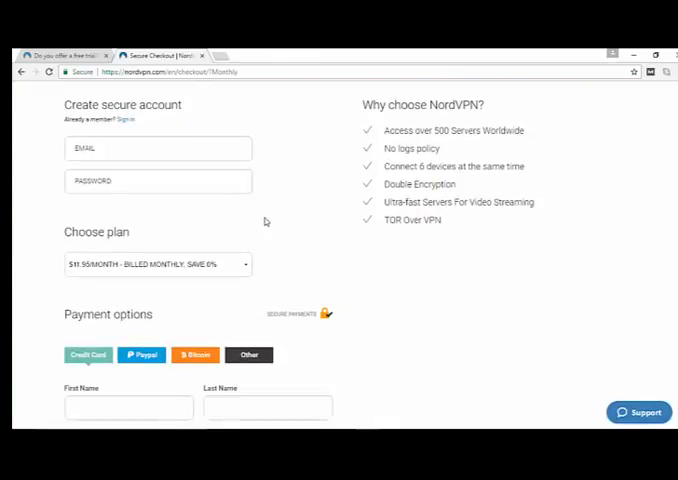
{"action": "left_click", "coordinate": [158, 148]}
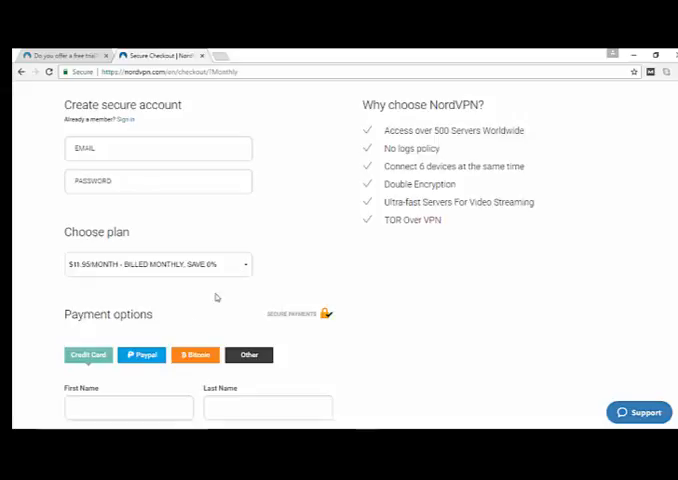
{"action": "scroll", "scroll_direction": "down", "scroll_amount": 3}
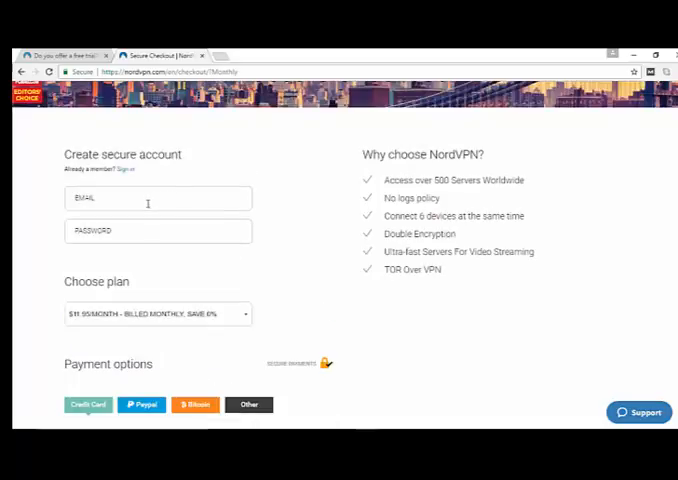
{"action": "left_click", "coordinate": [157, 197]}
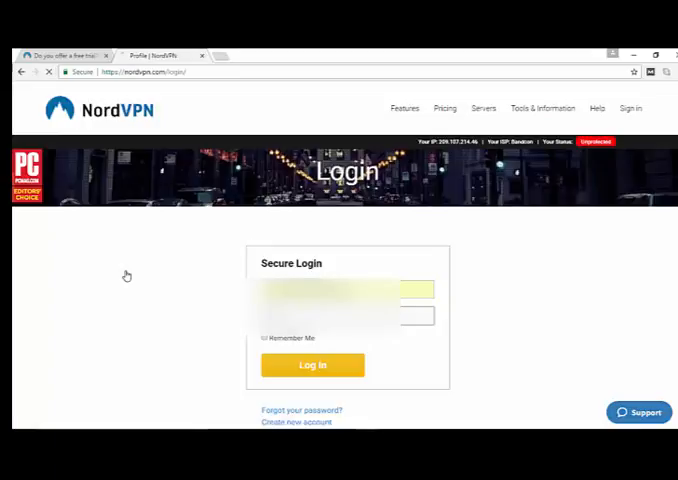
Log in and read the notice that the account needs subscription payment
{"action": "left_click", "coordinate": [312, 364]}
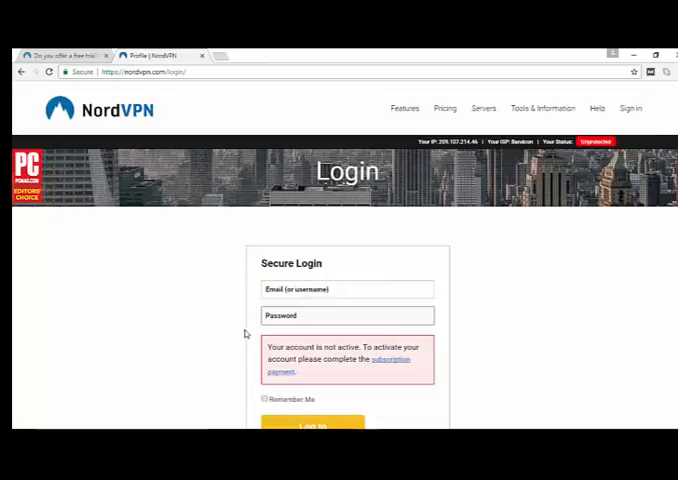
{"action": "scroll", "scroll_direction": "down", "scroll_amount": 3}
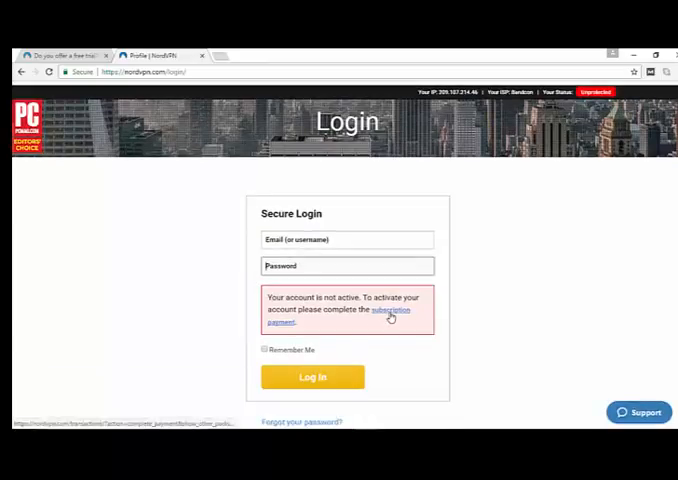
Create a Bitcoin invoice for the $11.95 one-month package, then open the free-trial page
{"action": "left_click", "coordinate": [389, 310]}
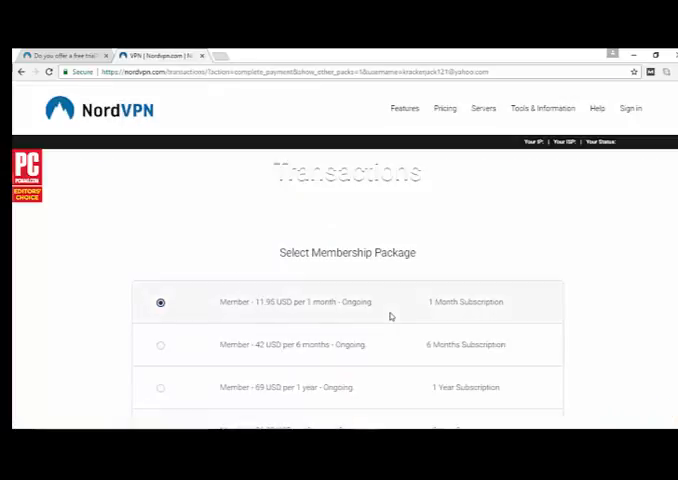
{"action": "scroll", "scroll_direction": "down", "scroll_amount": 3}
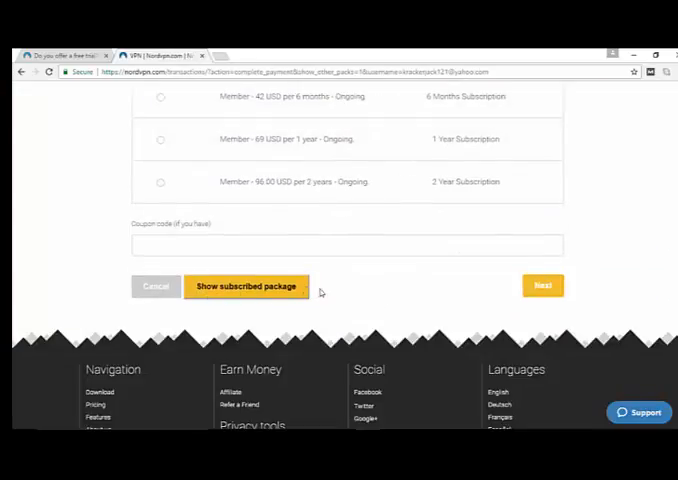
{"action": "left_click", "coordinate": [543, 285]}
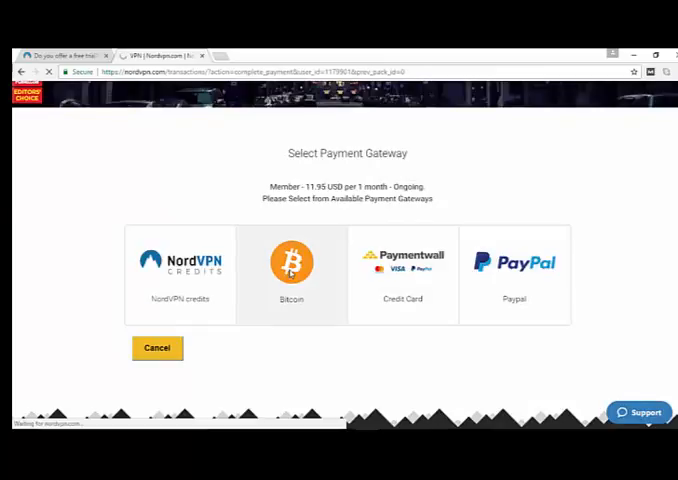
{"action": "left_click", "coordinate": [291, 263]}
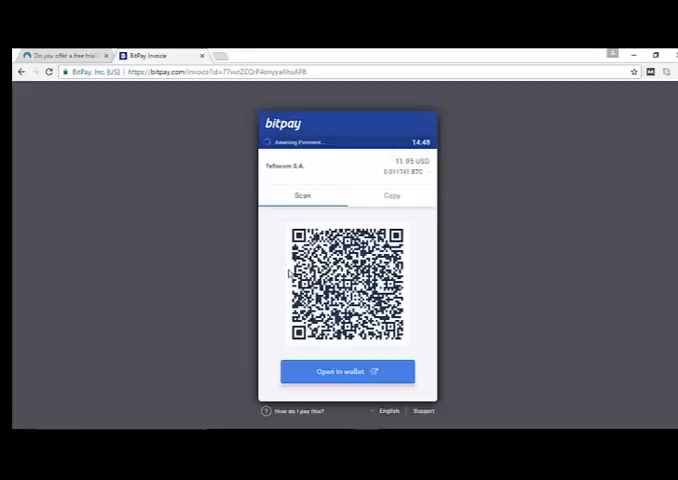
{"action": "left_click", "coordinate": [65, 55]}
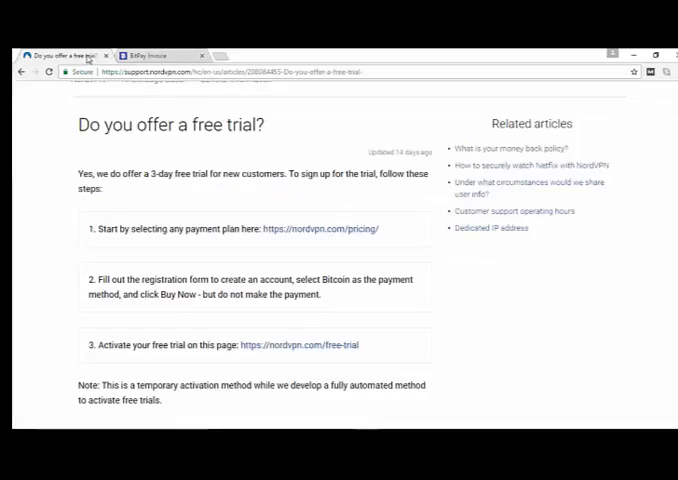
{"action": "mouse_move", "coordinate": [160, 370]}
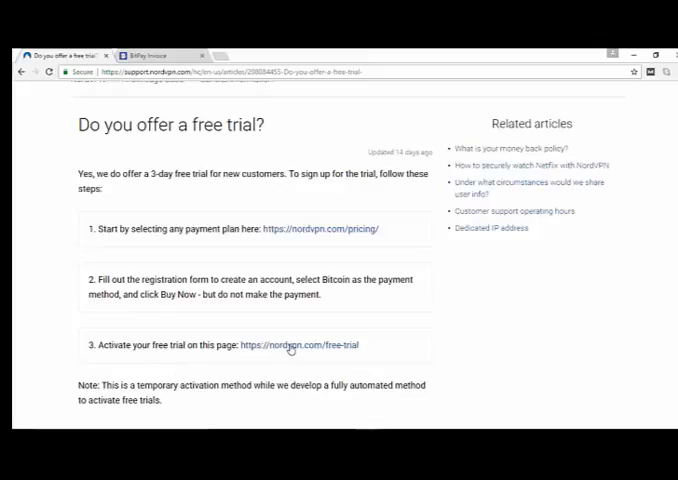
{"action": "left_click", "coordinate": [292, 345]}
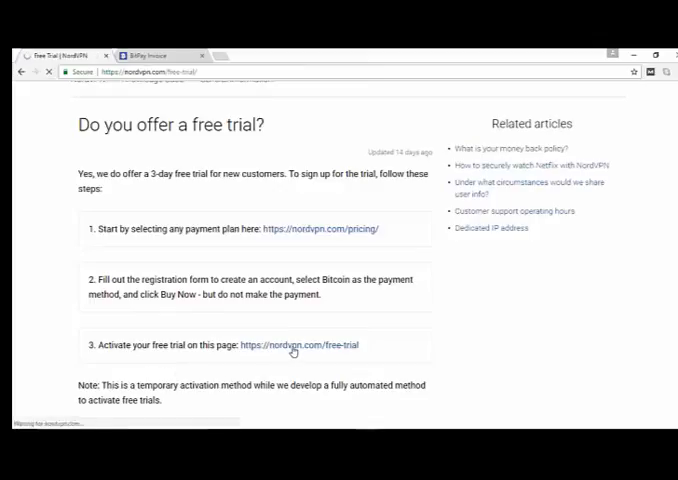
Submit the account email with 'Get Free Trial' to activate the 3-day trial
{"action": "left_click", "coordinate": [293, 345]}
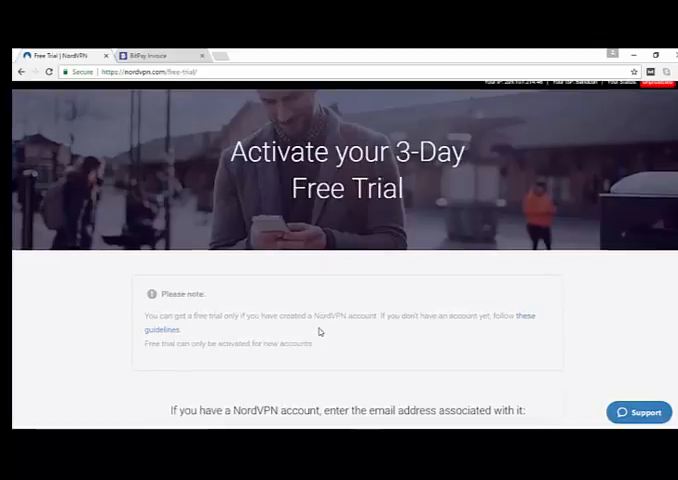
{"action": "scroll", "scroll_direction": "down", "scroll_amount": 3}
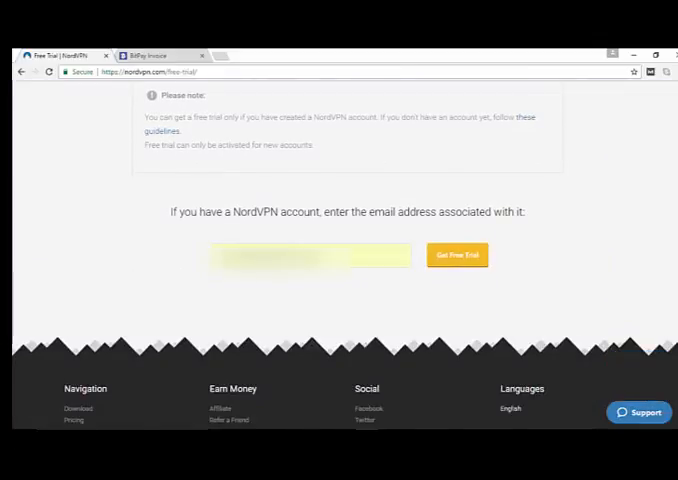
{"action": "left_click", "coordinate": [456, 255]}
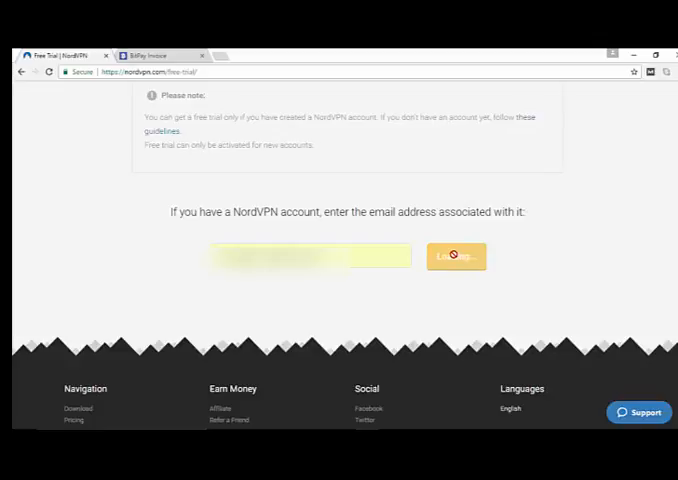
{"action": "left_click", "coordinate": [455, 256]}
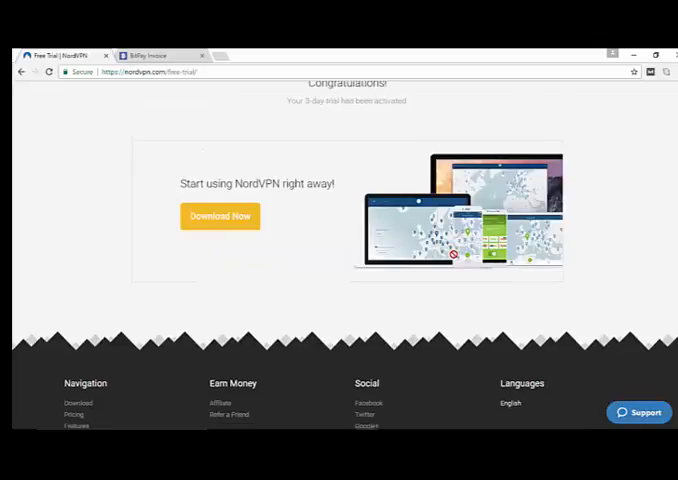